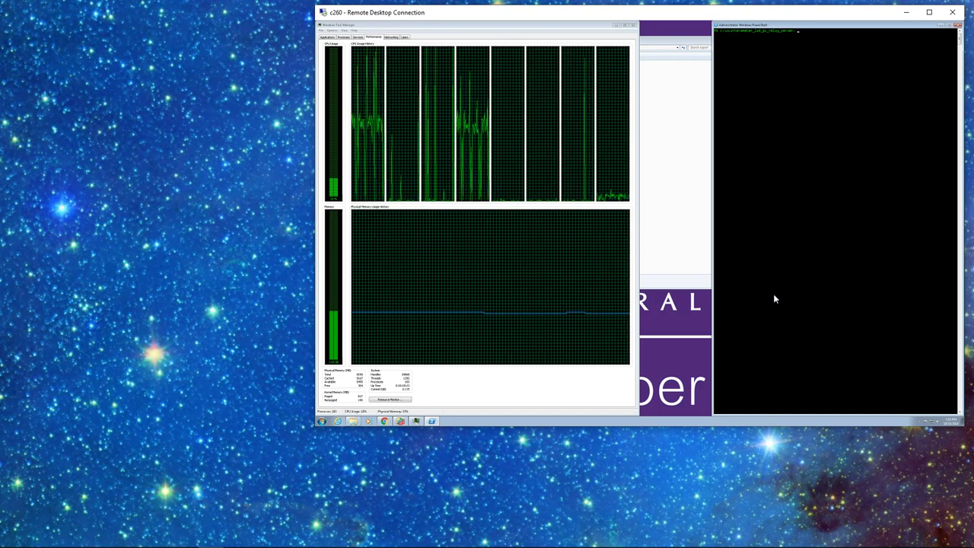
mouse_move(877, 120)
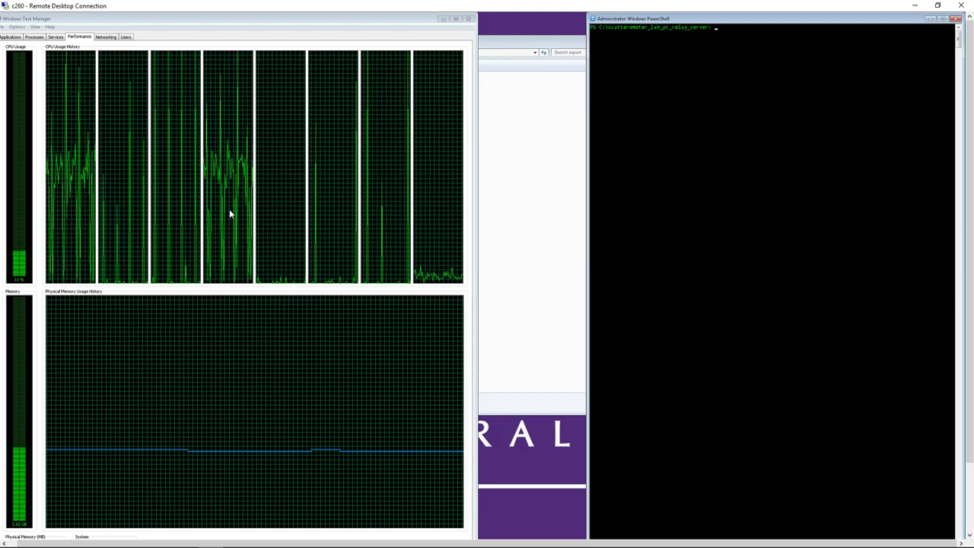
Start the relay server in PowerShell with python .\simple_relay_server.py
left_click(753, 181)
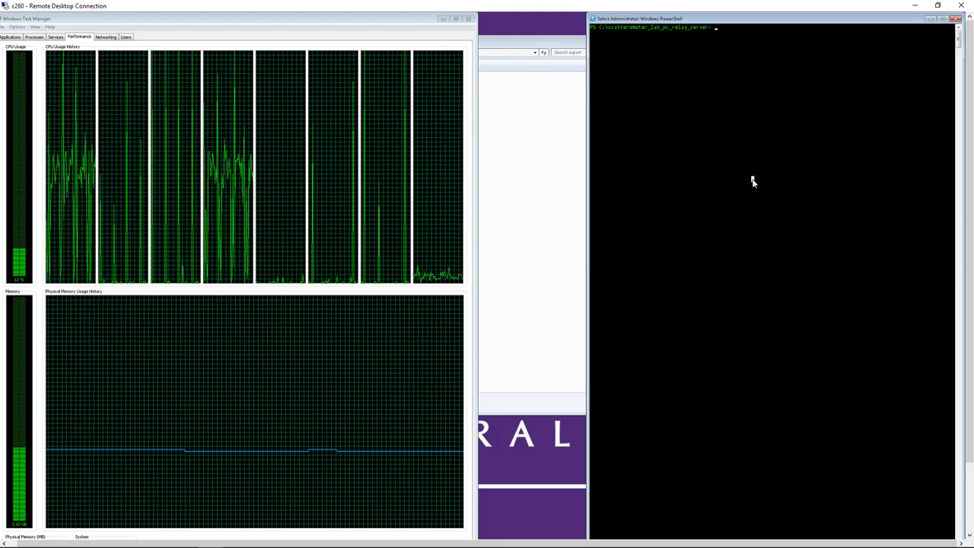
type("python .\\simple_relay_server.py")
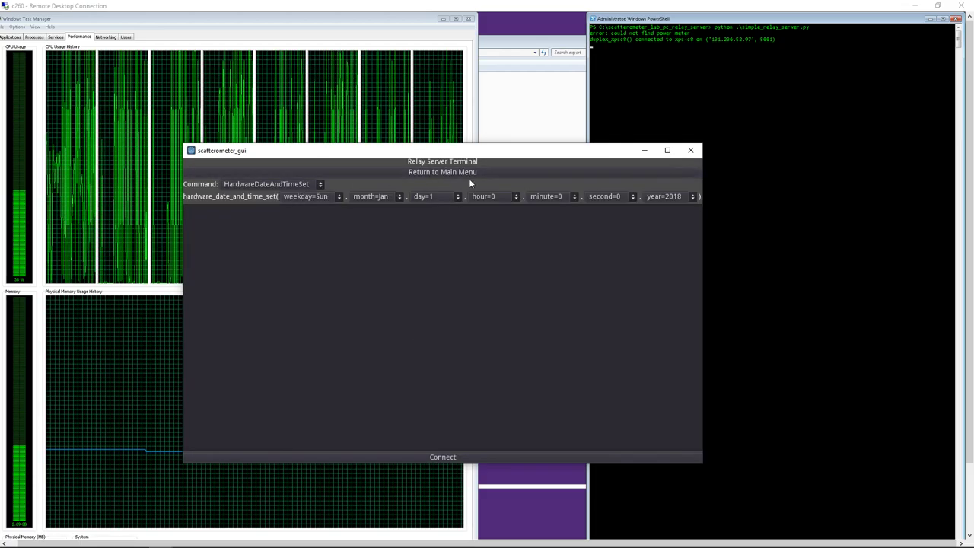
Leave the command list, open Motor Control, and connect it to the relay server
left_click(320, 184)
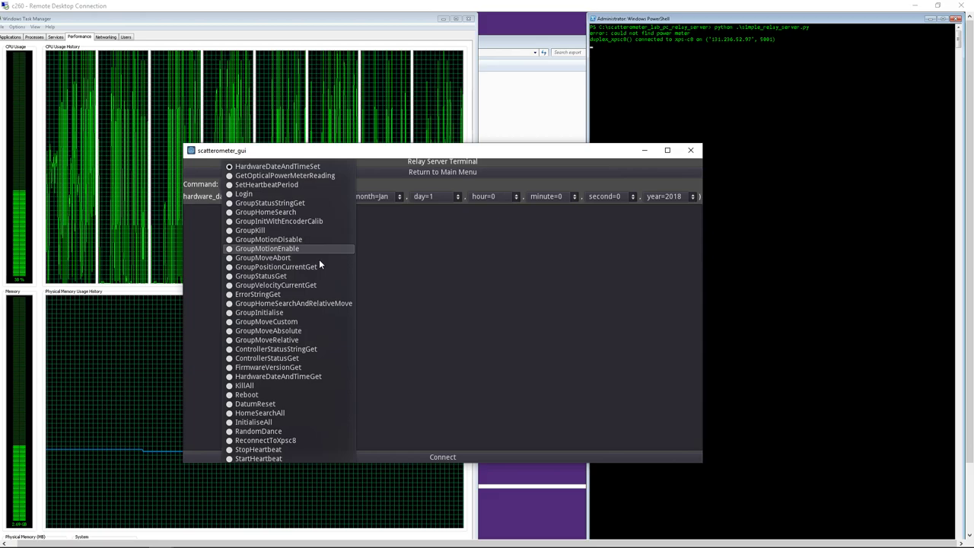
mouse_move(323, 340)
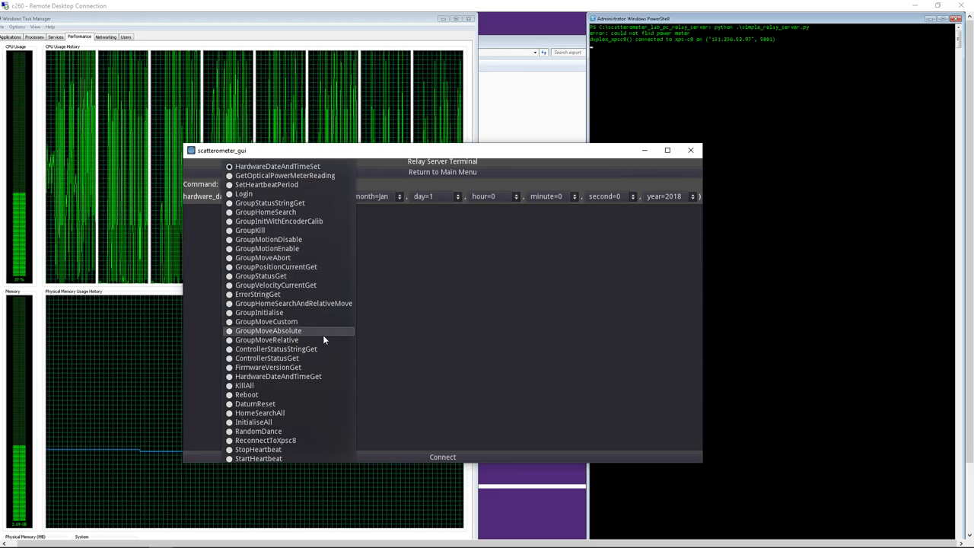
left_click(276, 166)
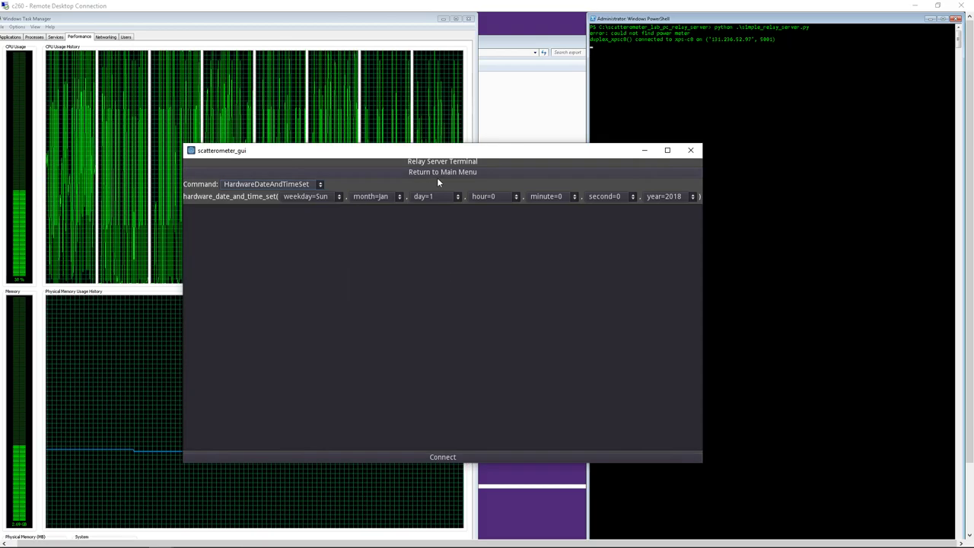
left_click(442, 172)
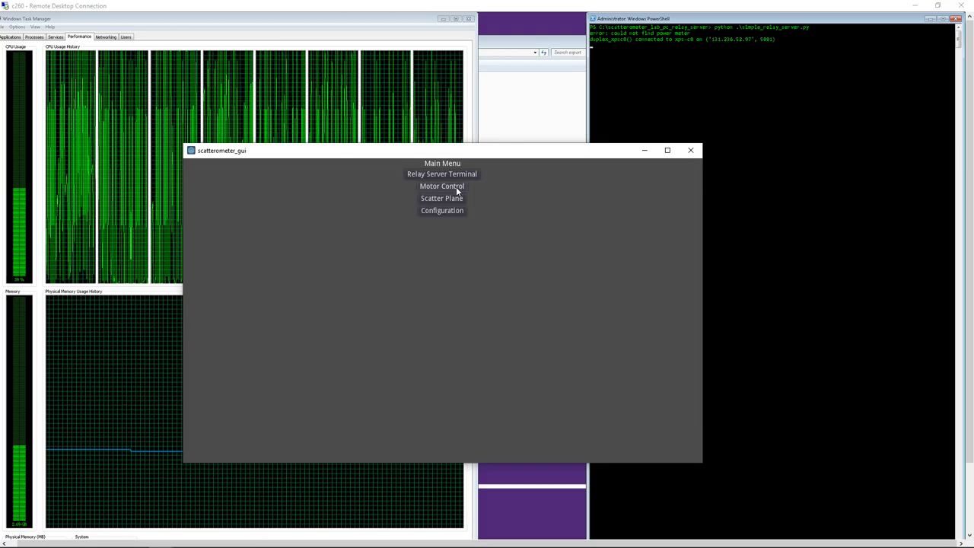
left_click(442, 186)
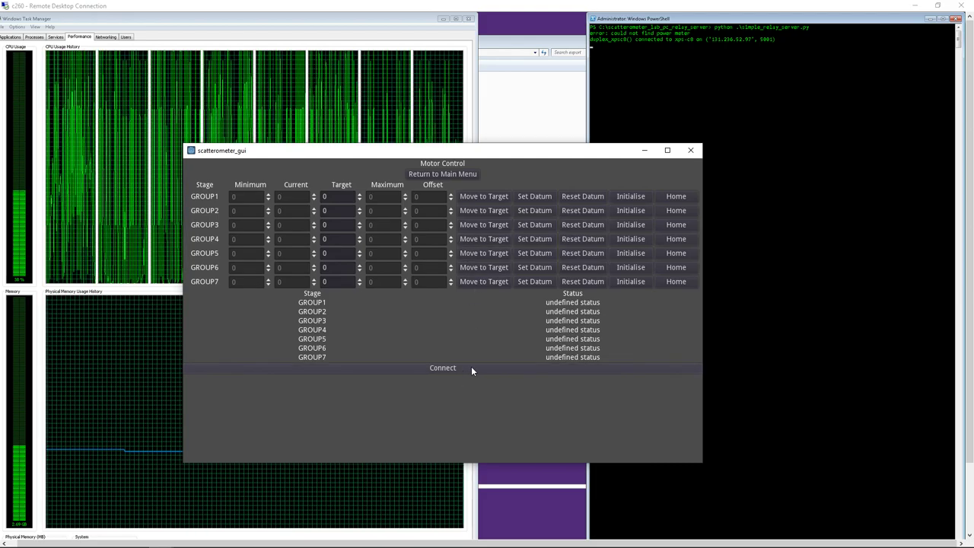
left_click(442, 367)
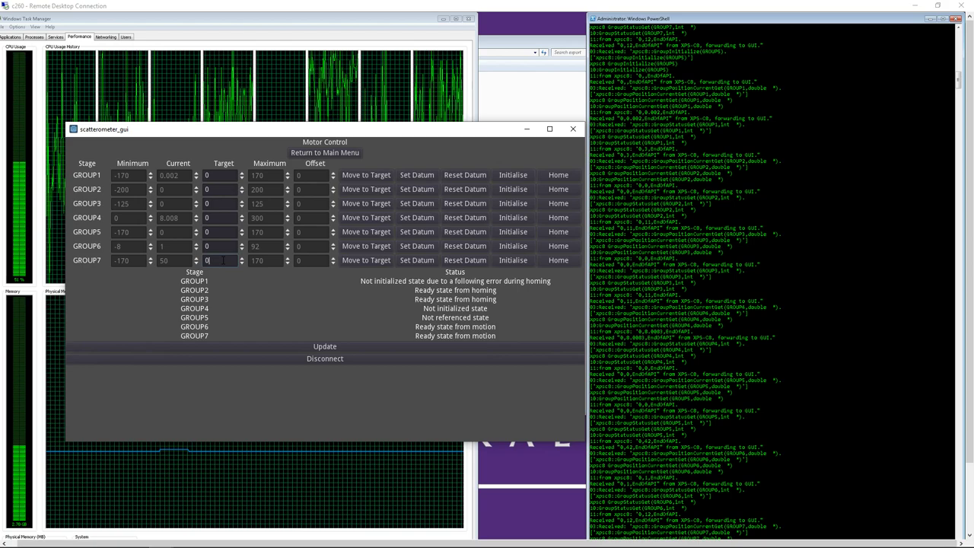
Enter 2.3 as GROUP7's target position
type("2.3")
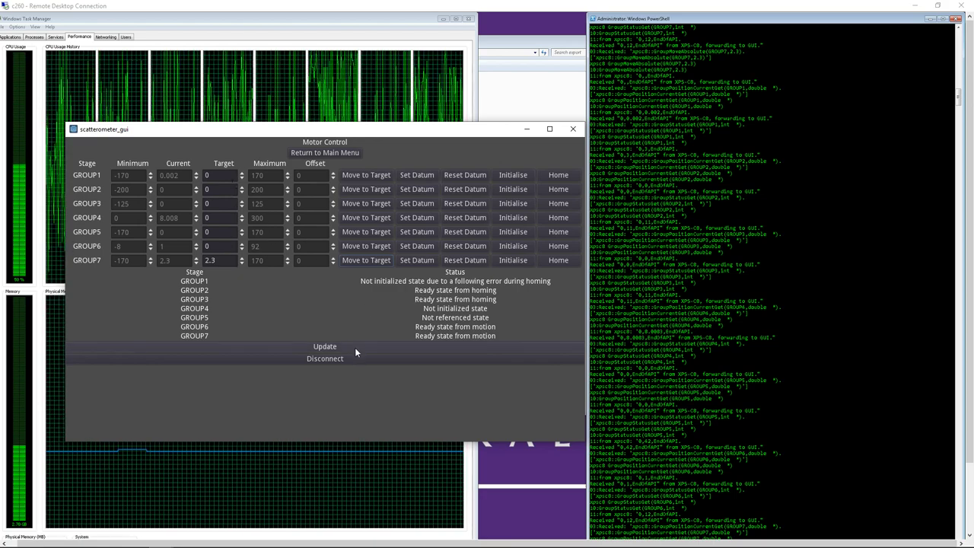
mouse_move(506, 325)
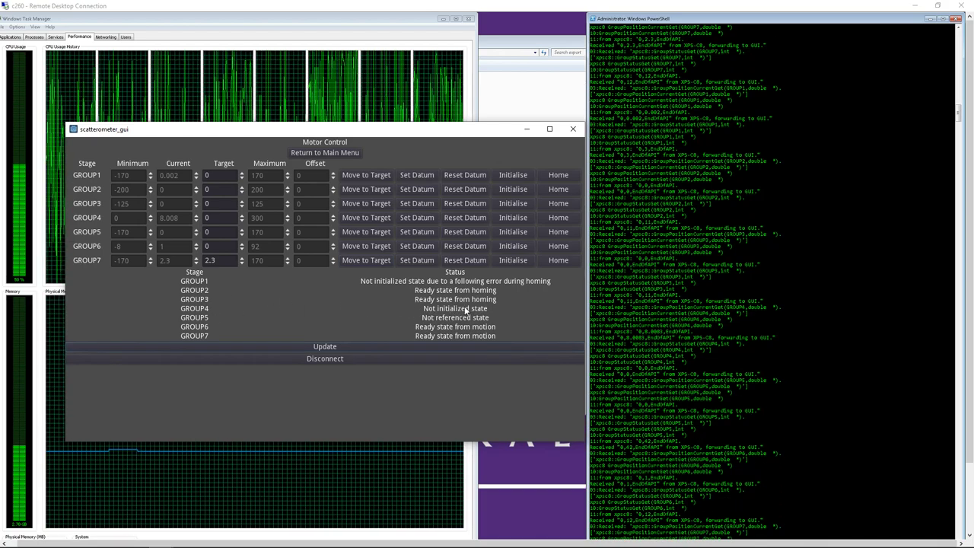
mouse_move(359, 317)
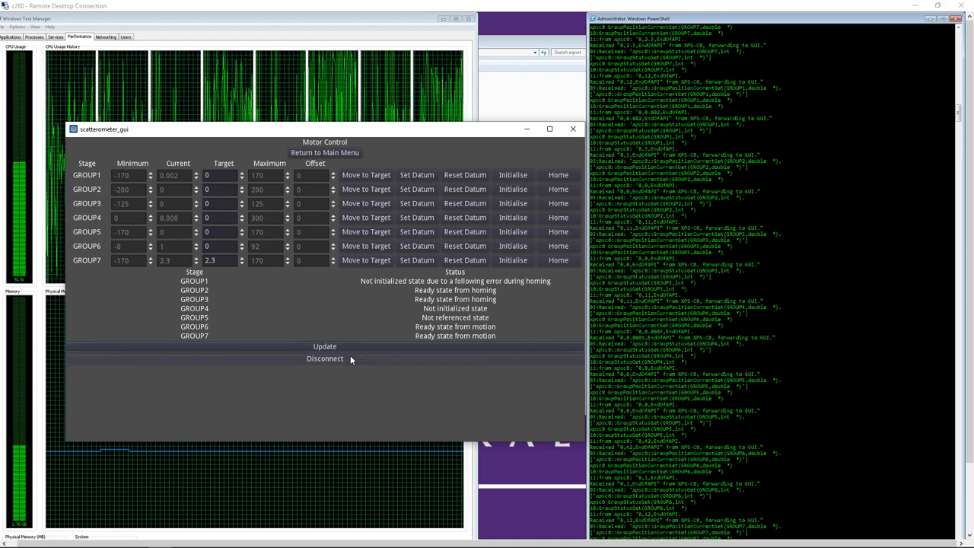
mouse_move(401, 323)
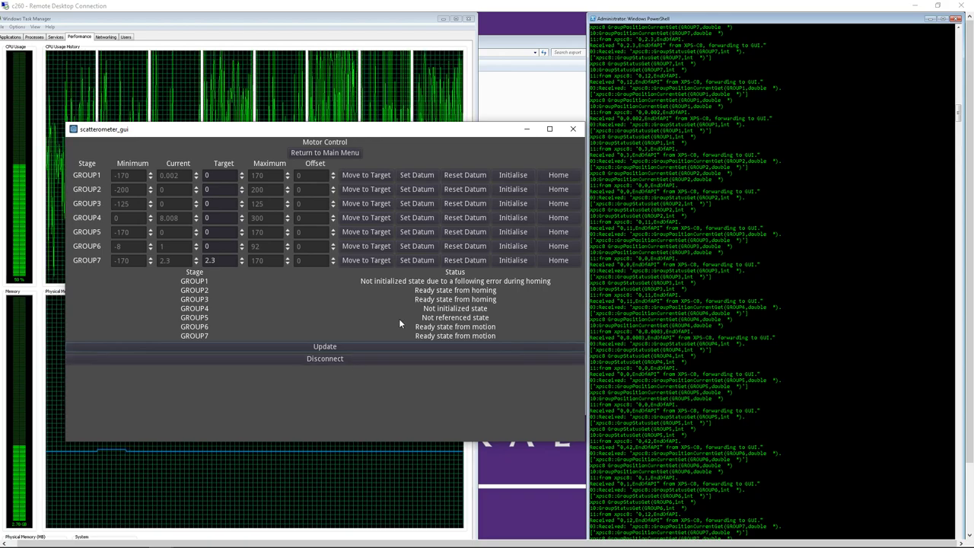